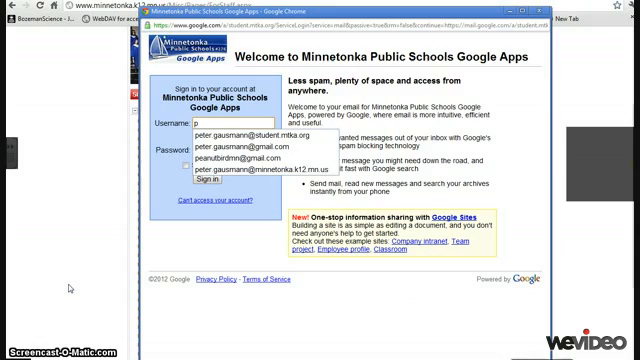
{"action": "type", "text": "eter.gausmann"}
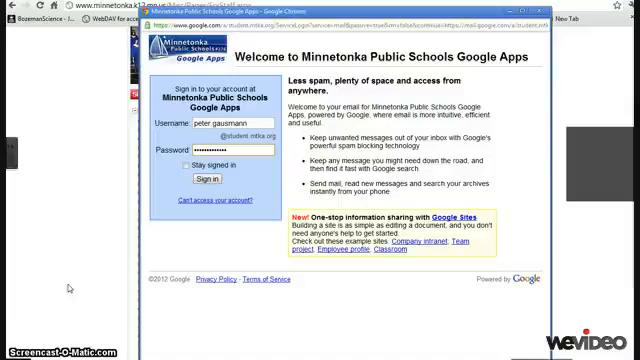
{"action": "left_click", "coordinate": [206, 180]}
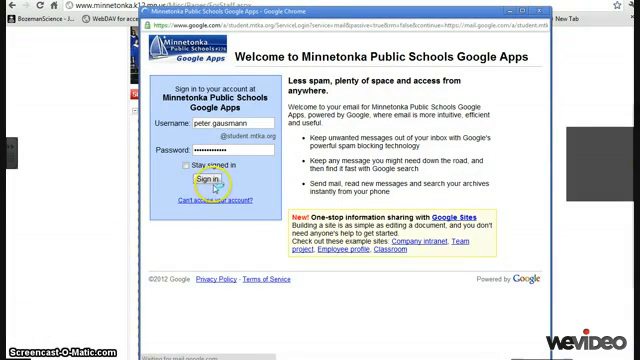
{"action": "left_click", "coordinate": [196, 180]}
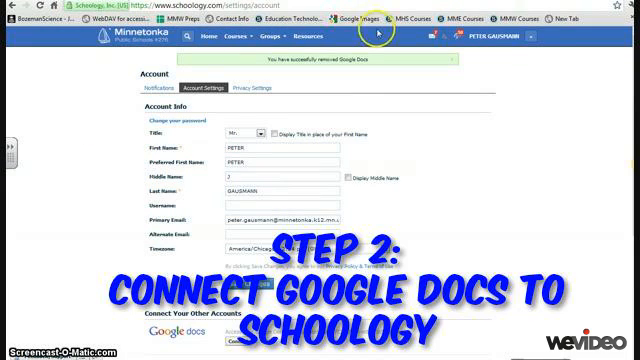
{"action": "mouse_move", "coordinate": [508, 44]}
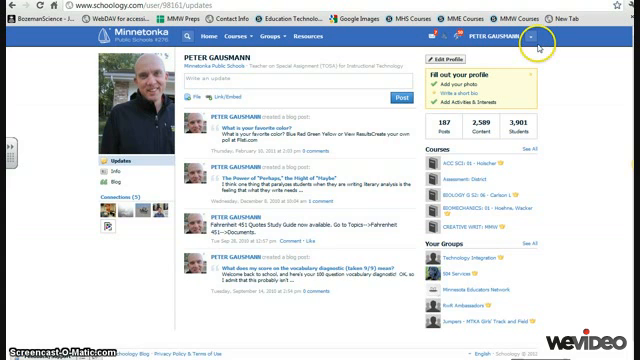
Go to Account Settings from the profile name dropdown
{"action": "left_click", "coordinate": [544, 36]}
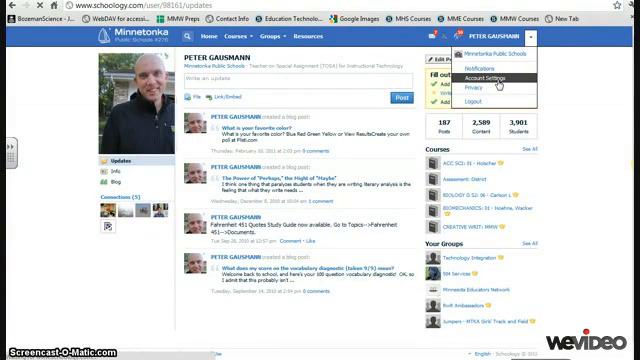
{"action": "left_click", "coordinate": [500, 74]}
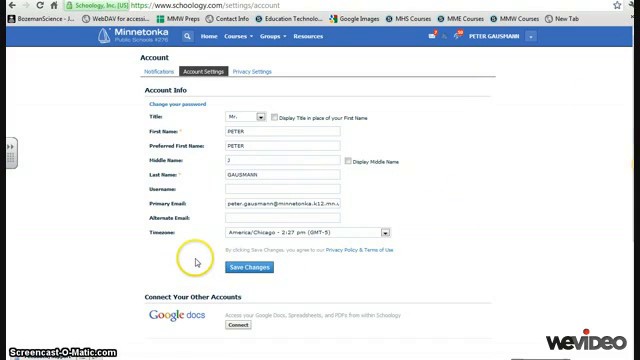
{"action": "mouse_move", "coordinate": [218, 330]}
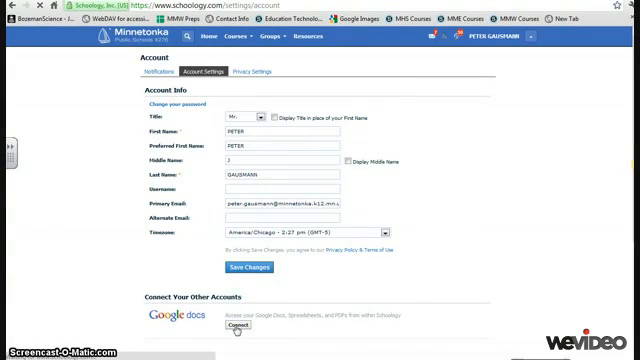
Connect Google Docs under Connect Your Other Accounts
{"action": "left_click", "coordinate": [236, 328]}
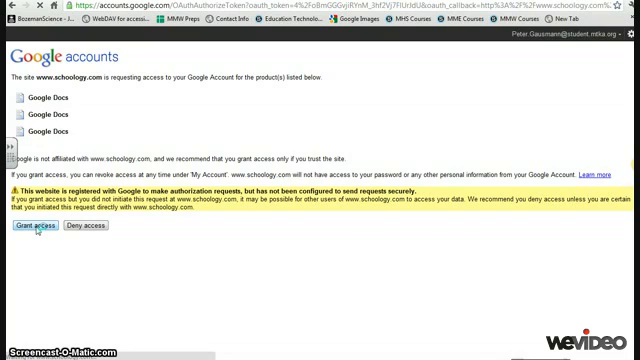
Grant Schoology access to Google Docs and return to the Schoology home page
{"action": "left_click", "coordinate": [28, 228]}
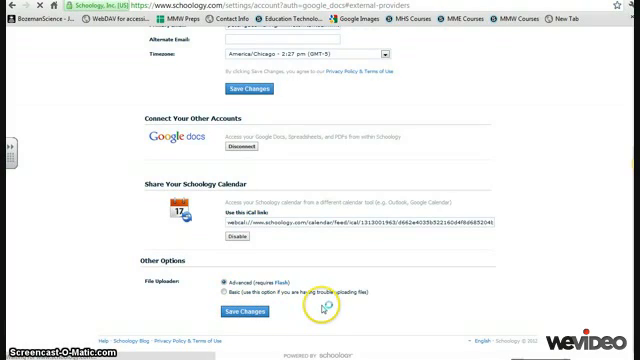
{"action": "left_click", "coordinate": [252, 312]}
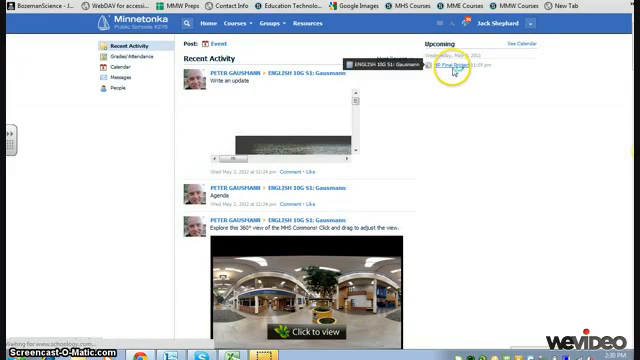
Open the HP Final Project assignment from the Upcoming list
{"action": "left_click", "coordinate": [448, 72]}
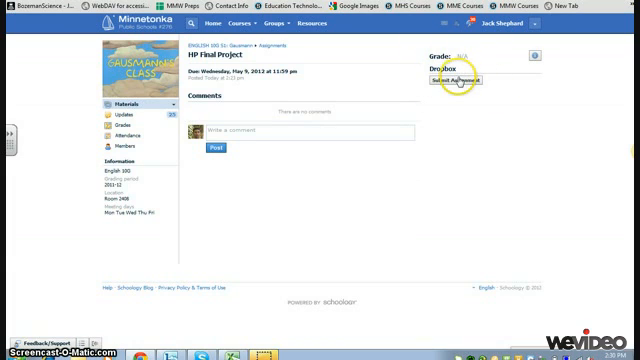
Start a submission for HP Final Project and switch to the Resources collection
{"action": "left_click", "coordinate": [456, 84]}
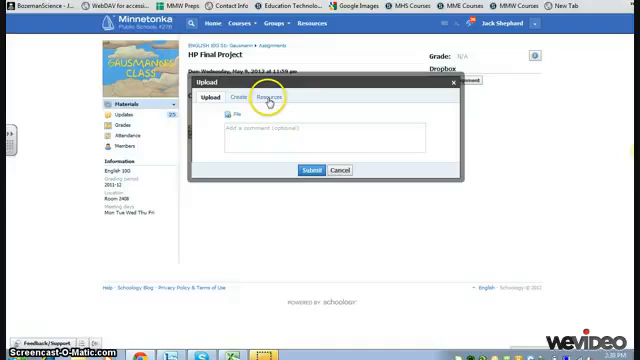
{"action": "left_click", "coordinate": [248, 98]}
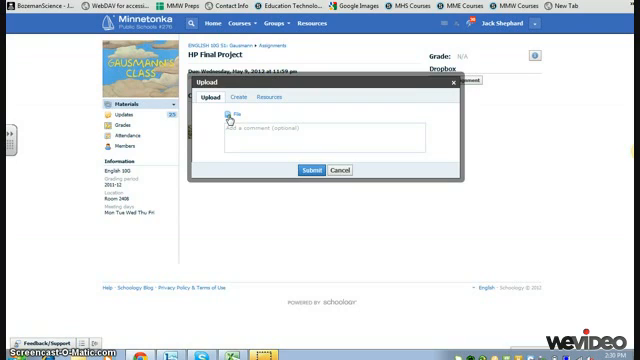
{"action": "mouse_move", "coordinate": [288, 88]}
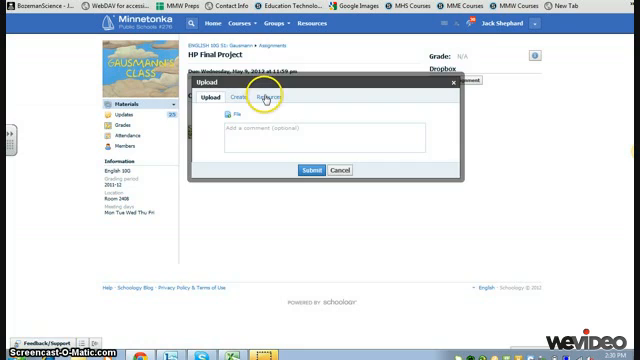
{"action": "left_click", "coordinate": [270, 98]}
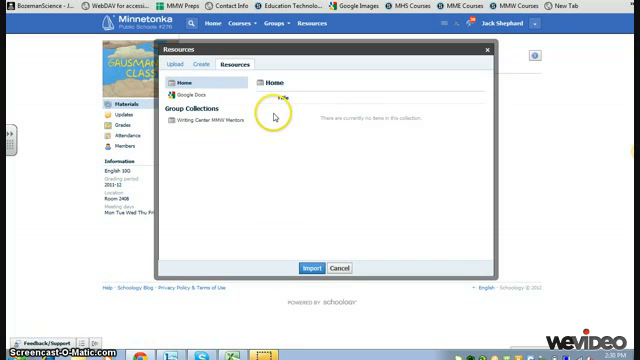
Pick a document from the linked Google Docs resources and submit it to HP Final Project
{"action": "left_click", "coordinate": [194, 96]}
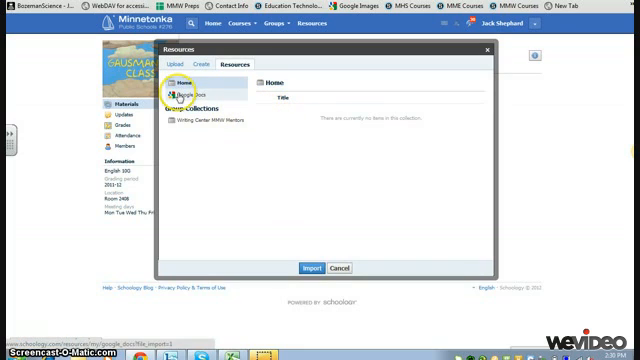
{"action": "left_click", "coordinate": [192, 92]}
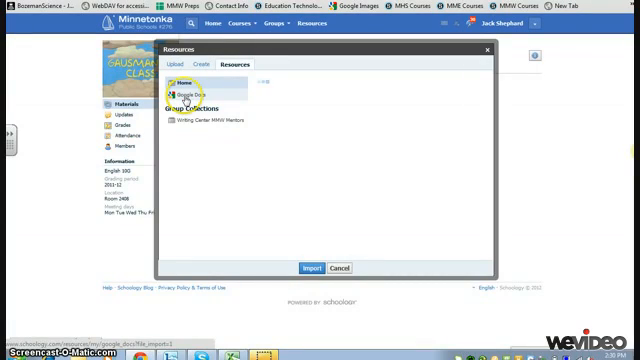
{"action": "left_click", "coordinate": [184, 96]}
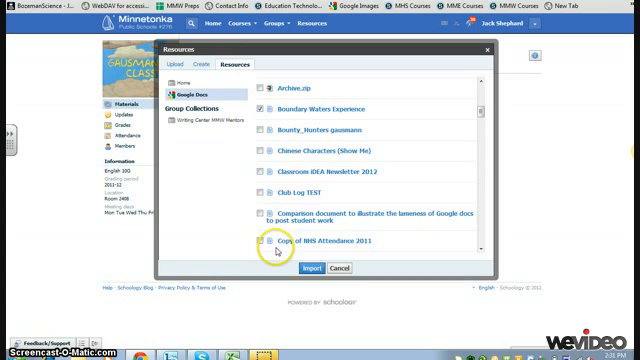
{"action": "left_click", "coordinate": [310, 268]}
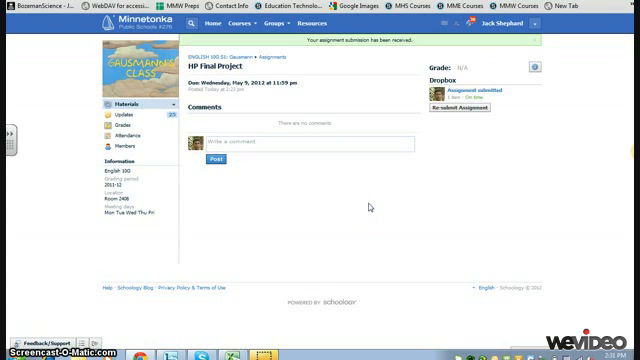
{"action": "mouse_move", "coordinate": [464, 96]}
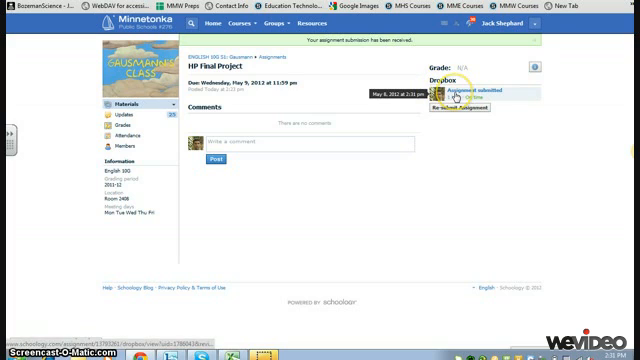
View the submitted Boundary Waters Experience pdf in the document viewer
{"action": "left_click", "coordinate": [472, 90]}
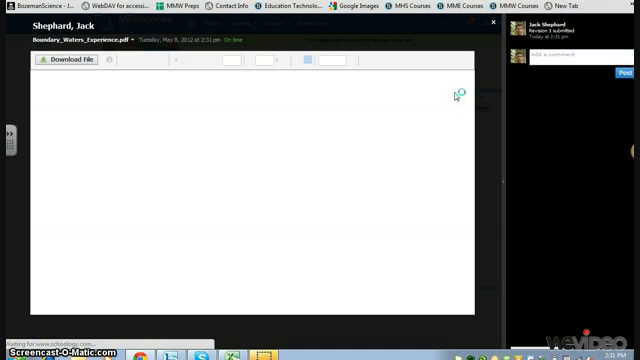